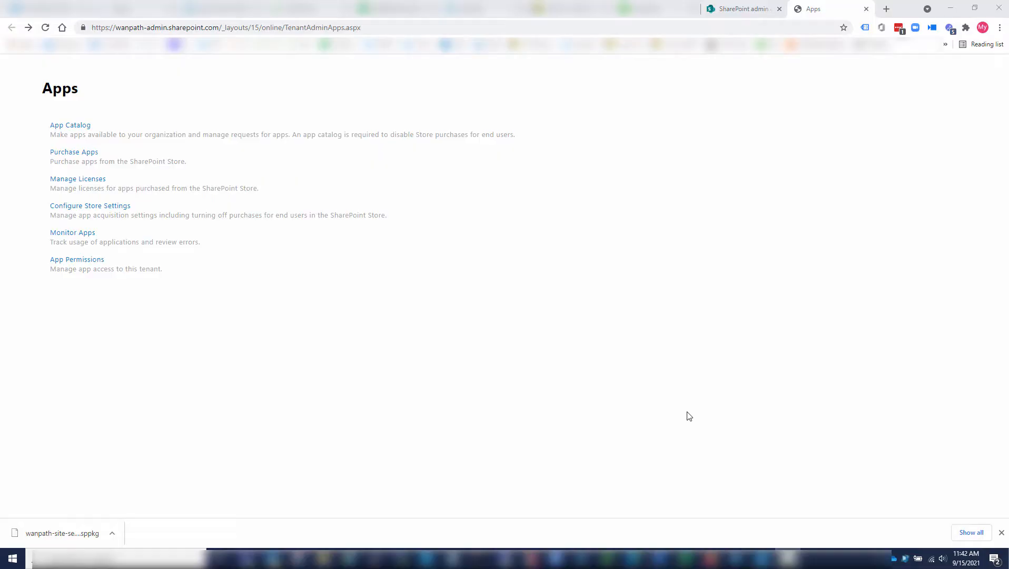
mouse_move(496, 364)
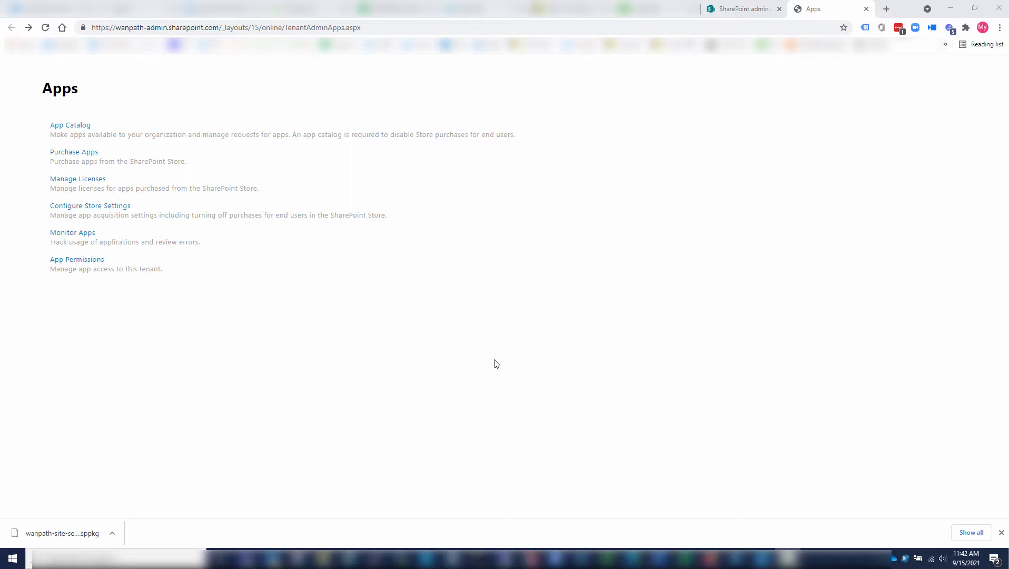
mouse_move(492, 358)
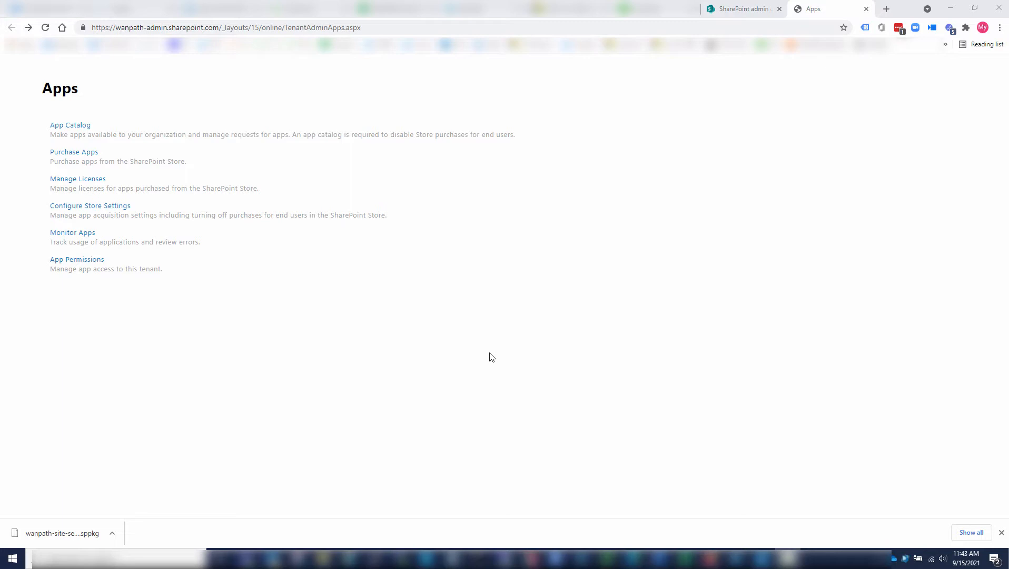
mouse_move(279, 236)
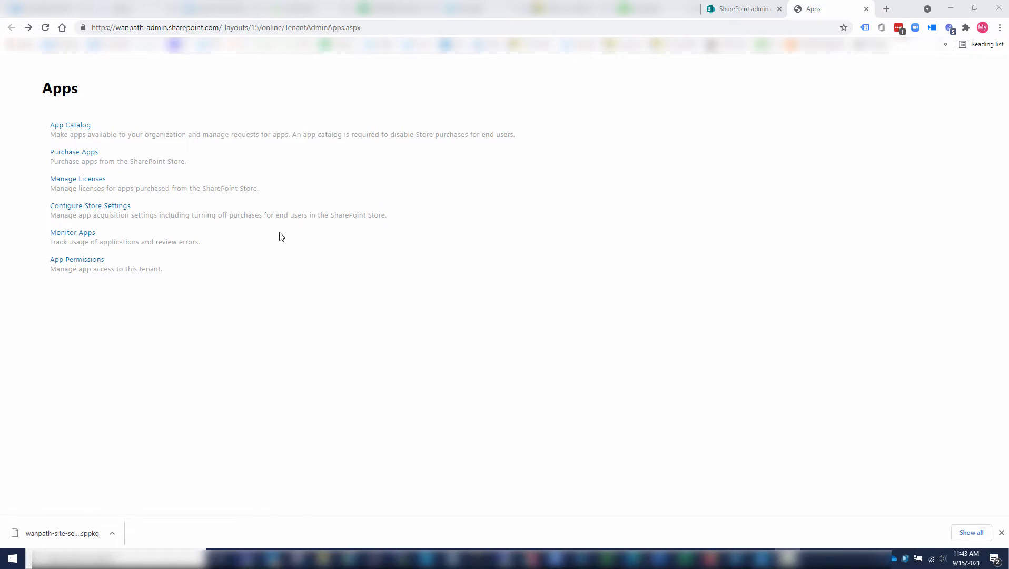
mouse_move(172, 87)
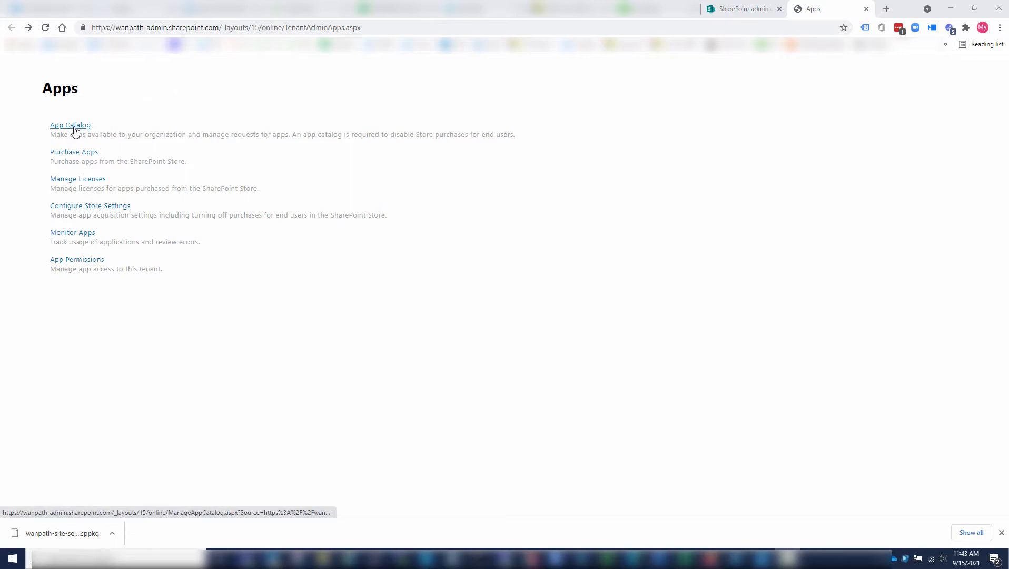
- Upload the Wanpath Site Selected Manager .sppkg package to the app catalog's Apps for SharePoint library
left_click(71, 125)
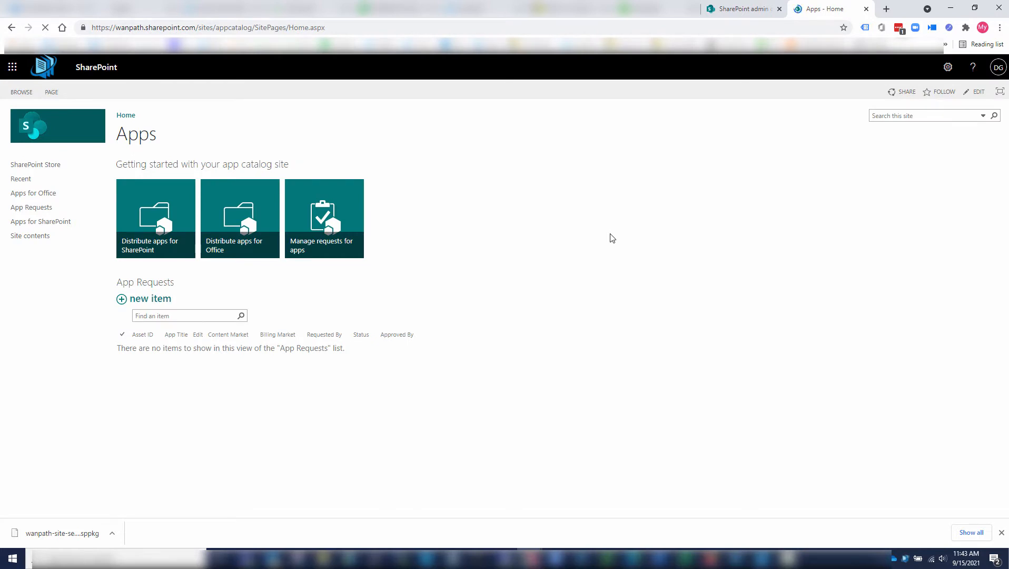
mouse_move(155, 218)
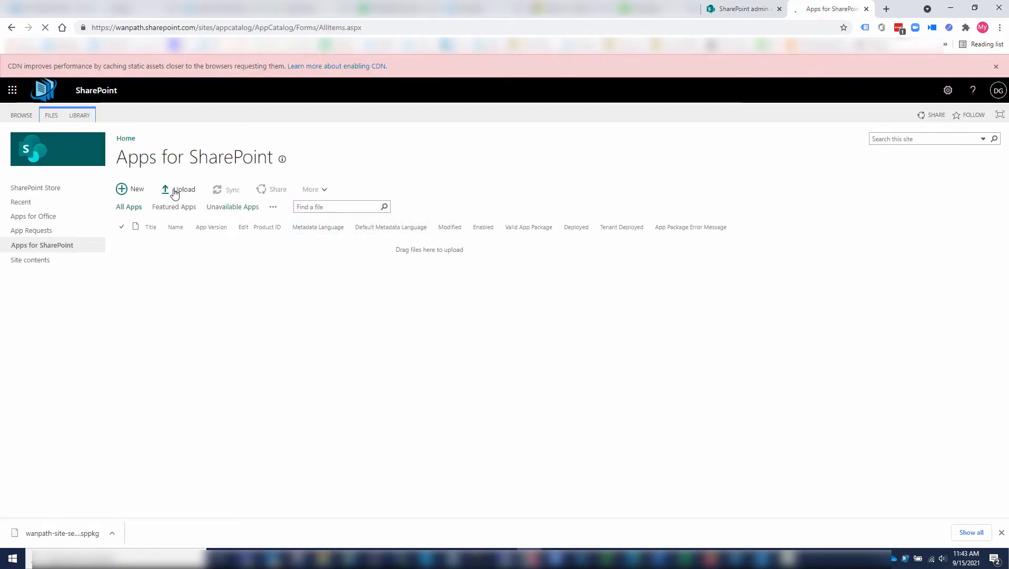
left_click(183, 190)
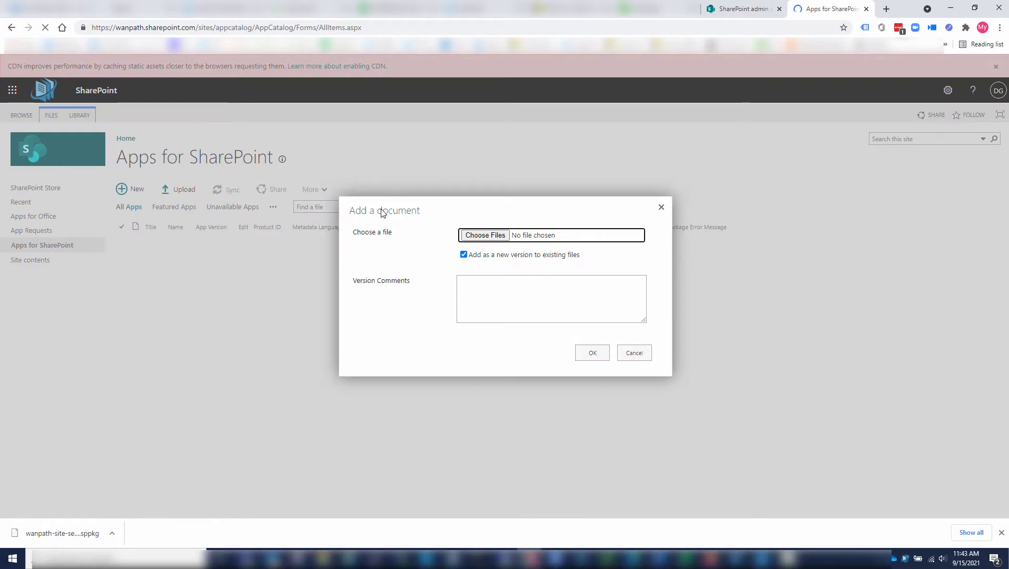
left_click(485, 234)
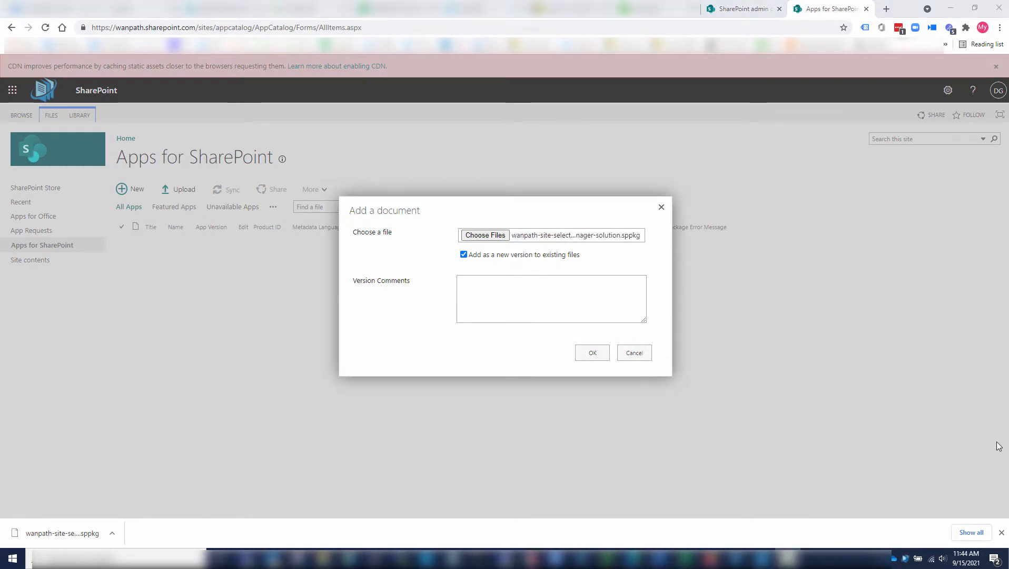
mouse_move(570, 250)
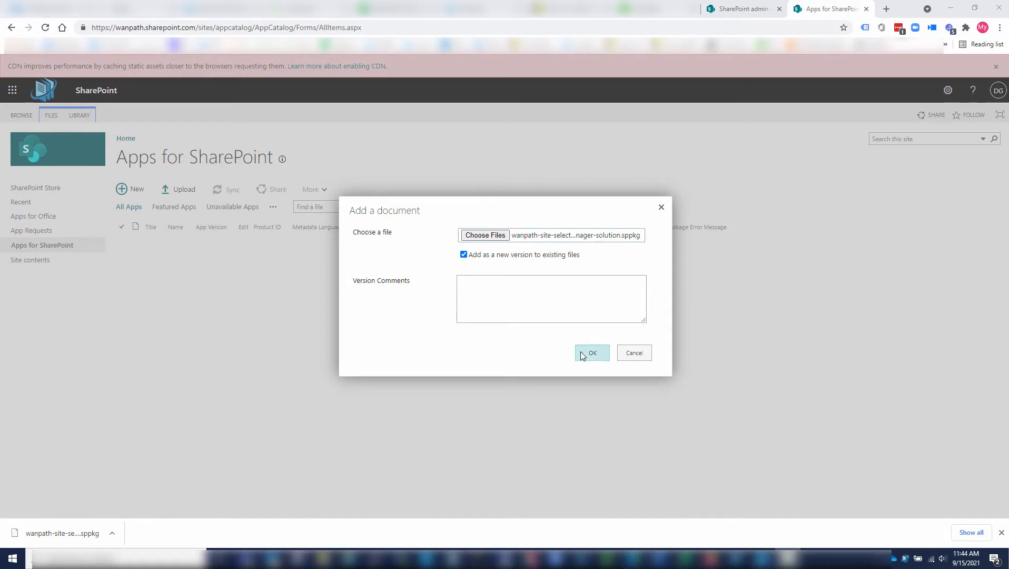
left_click(591, 353)
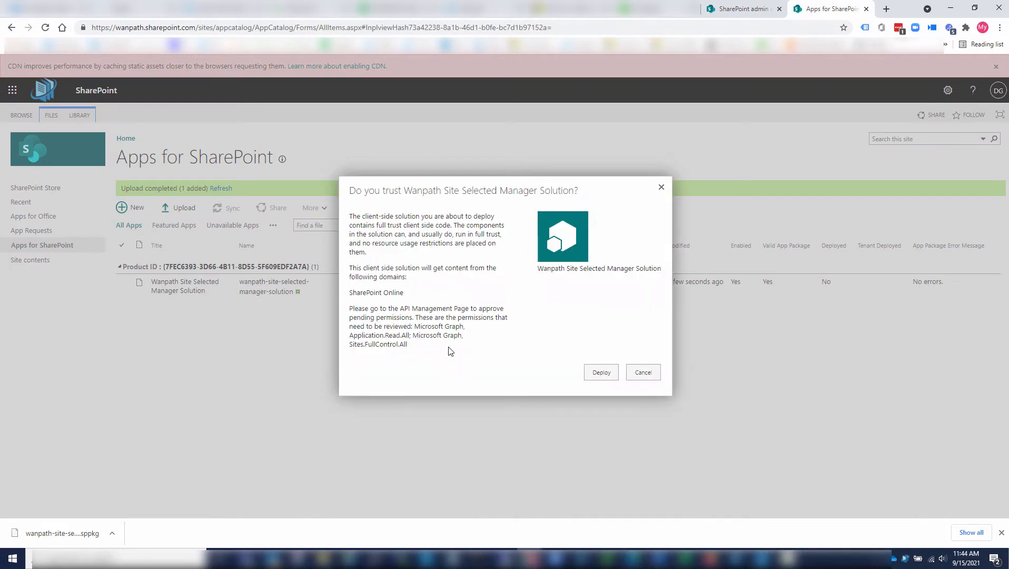
mouse_move(489, 226)
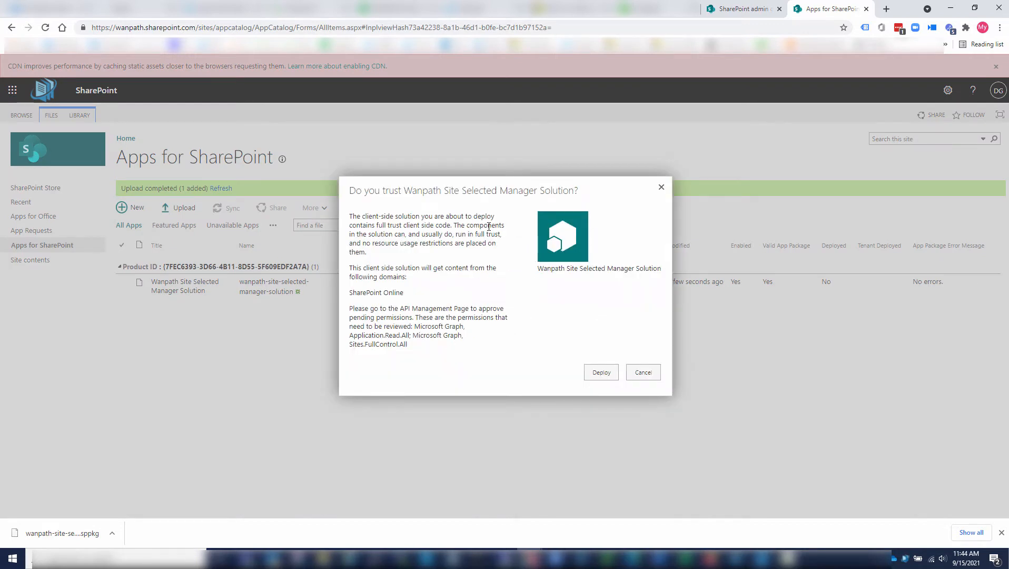
- Trust and deploy the uploaded Wanpath Site Selected Manager Solution
left_click(600, 372)
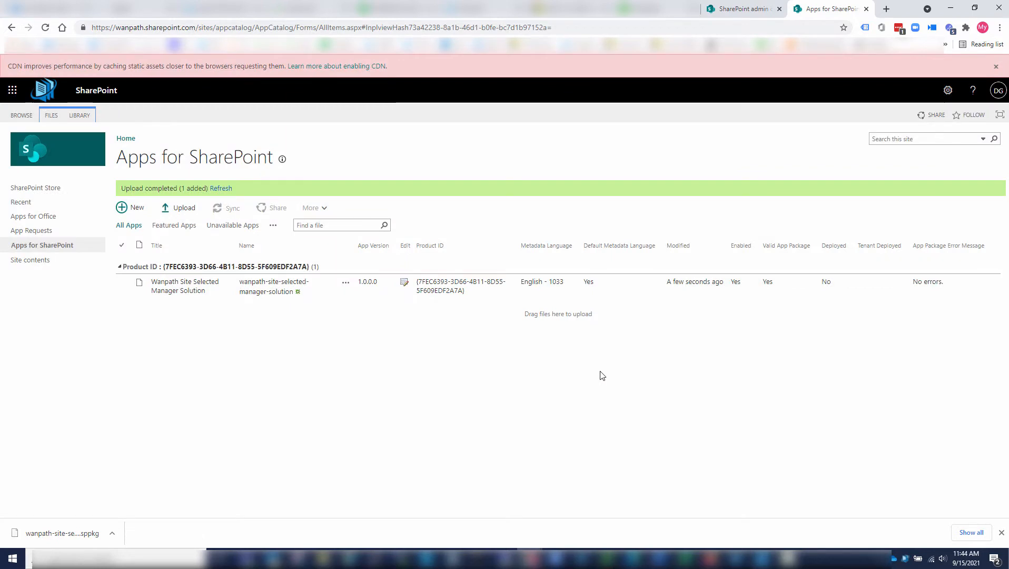
mouse_move(420, 181)
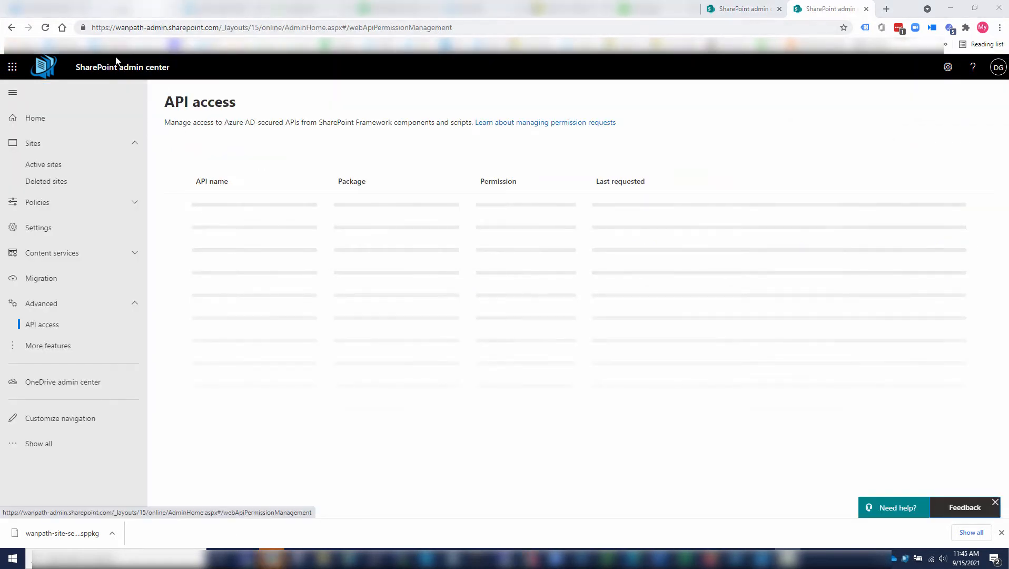
- Approve the pending Microsoft Graph requests Application.Read.All and Sites.FullControl.All
left_click(41, 324)
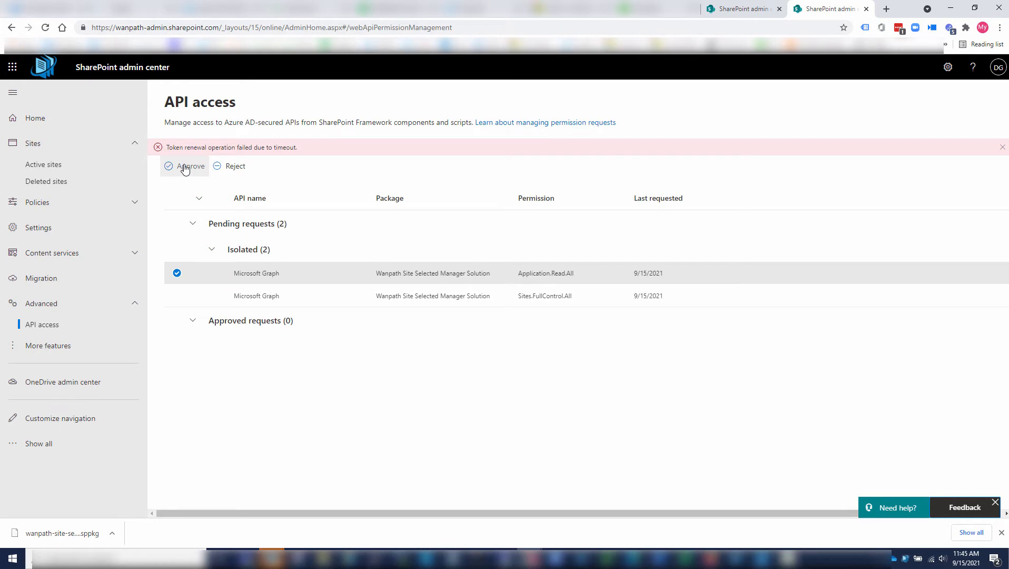
left_click(191, 167)
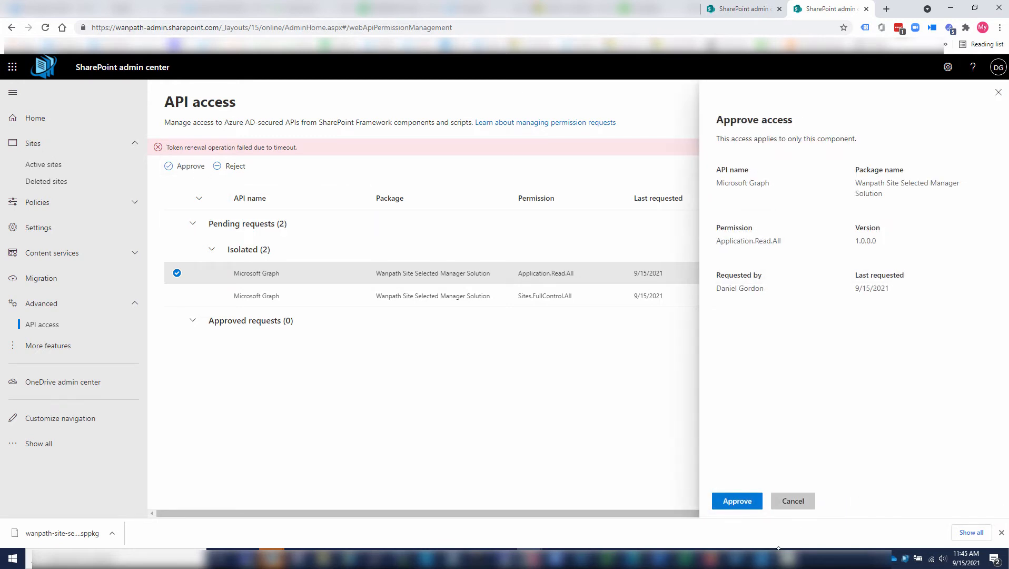
left_click(736, 501)
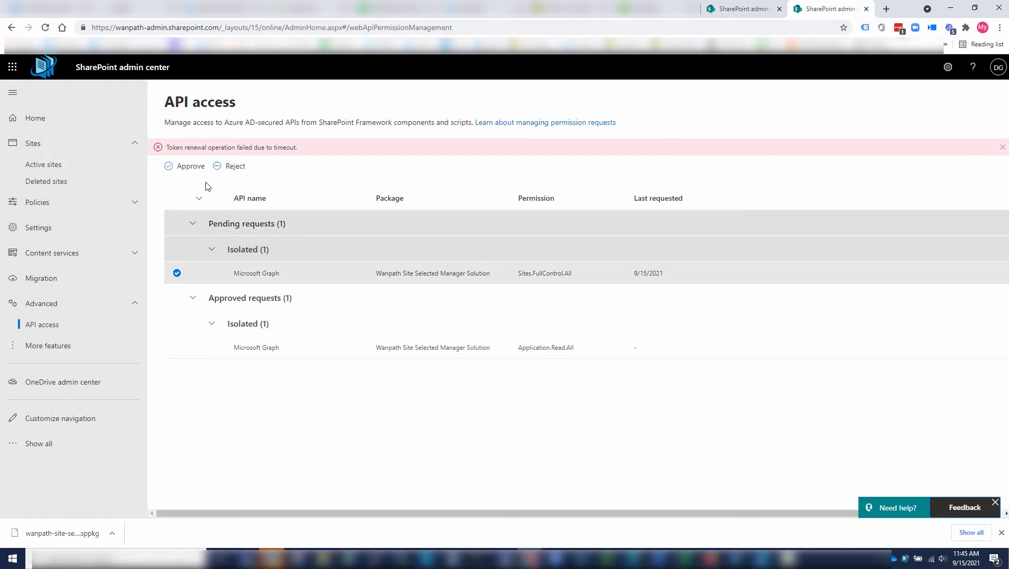
left_click(190, 166)
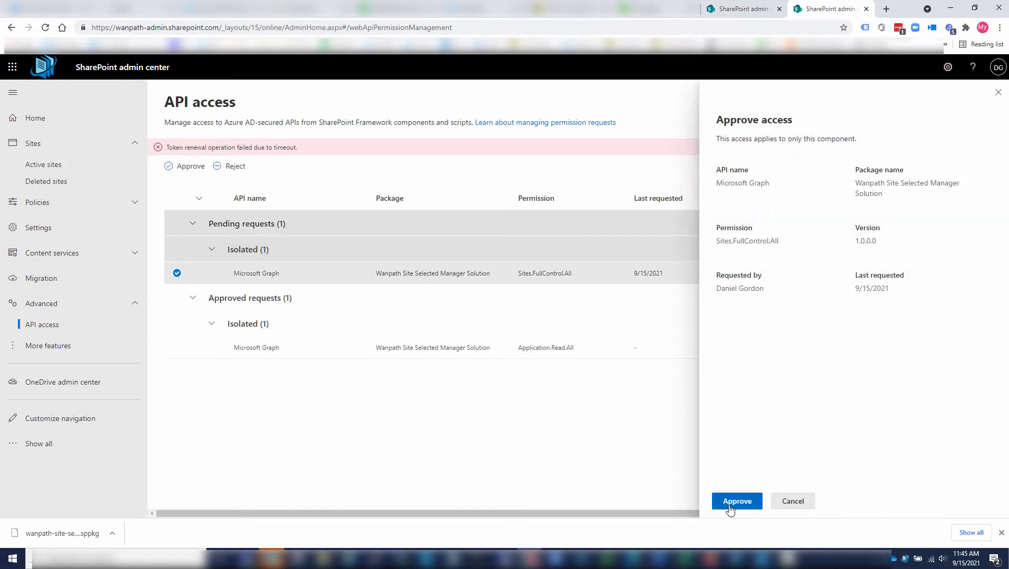
left_click(737, 501)
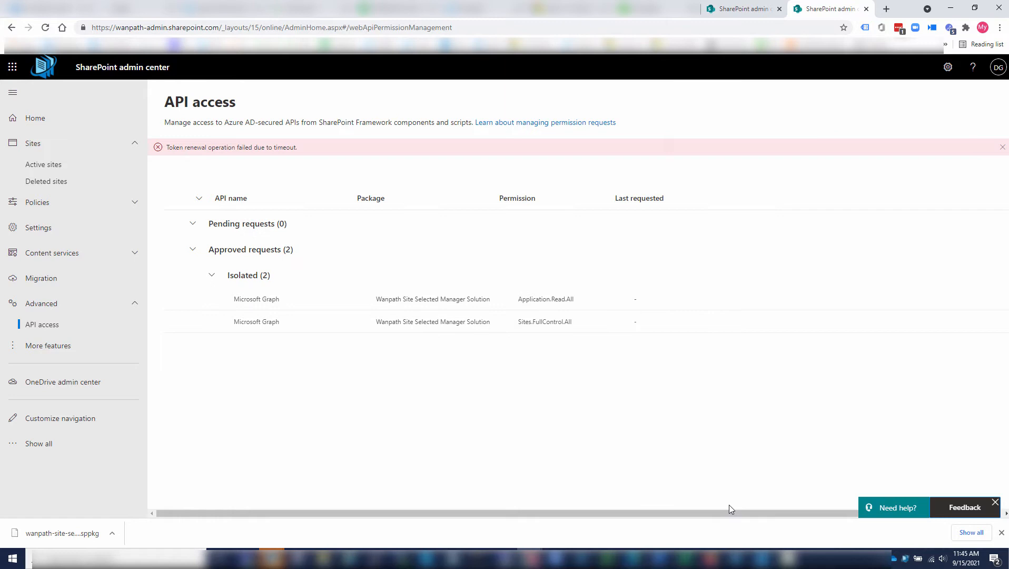
mouse_move(483, 455)
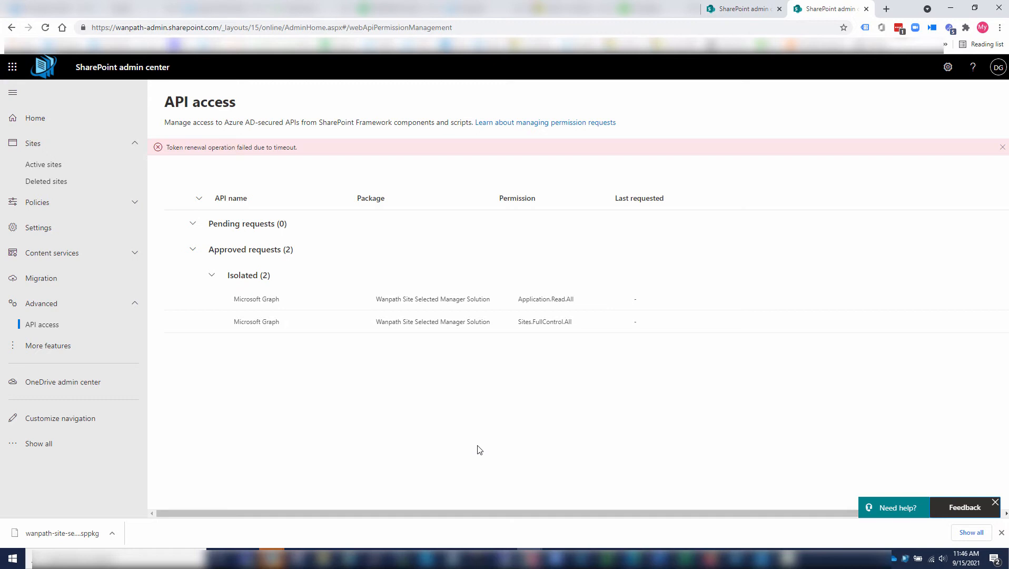
mouse_move(479, 445)
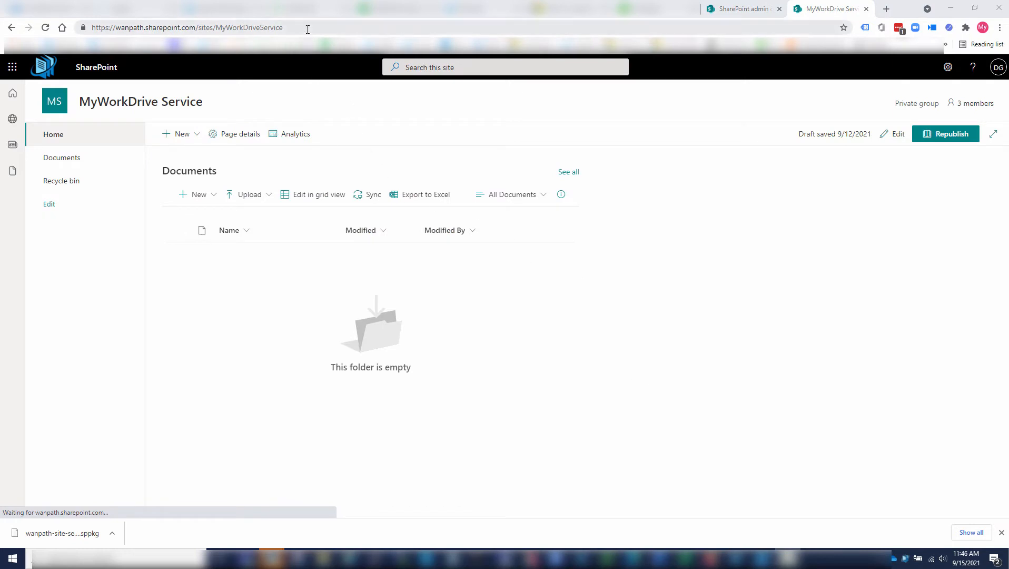
- Add the Wanpath Site Selected Manager Solution from My apps and return to the MyWorkDrive Service home
left_click(187, 27)
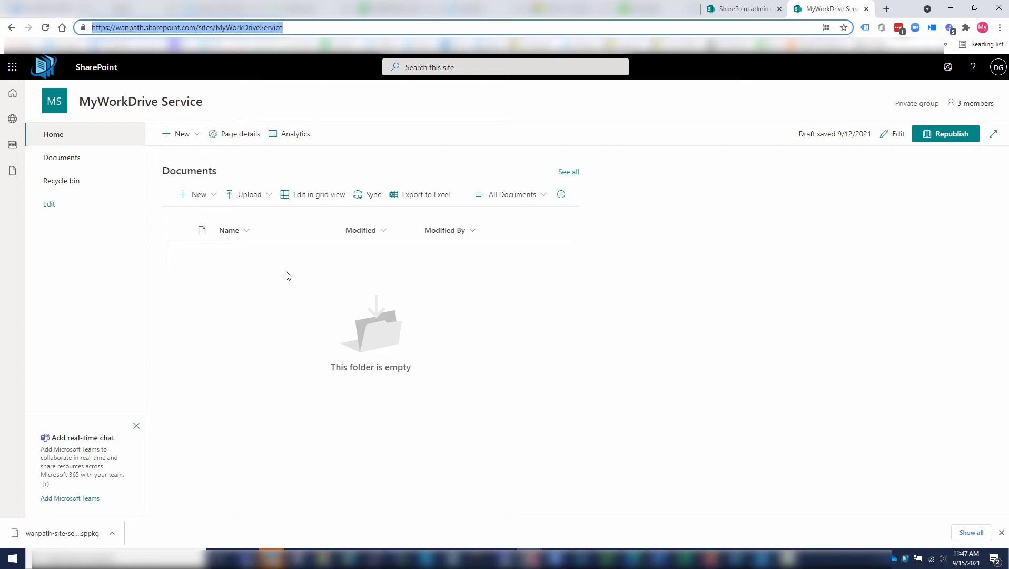
left_click(181, 134)
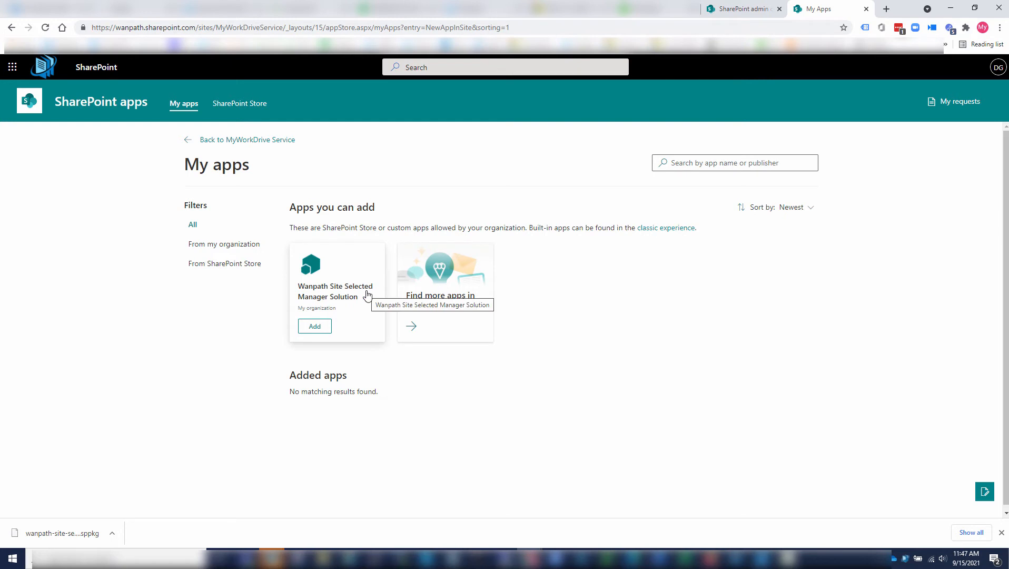
left_click(314, 327)
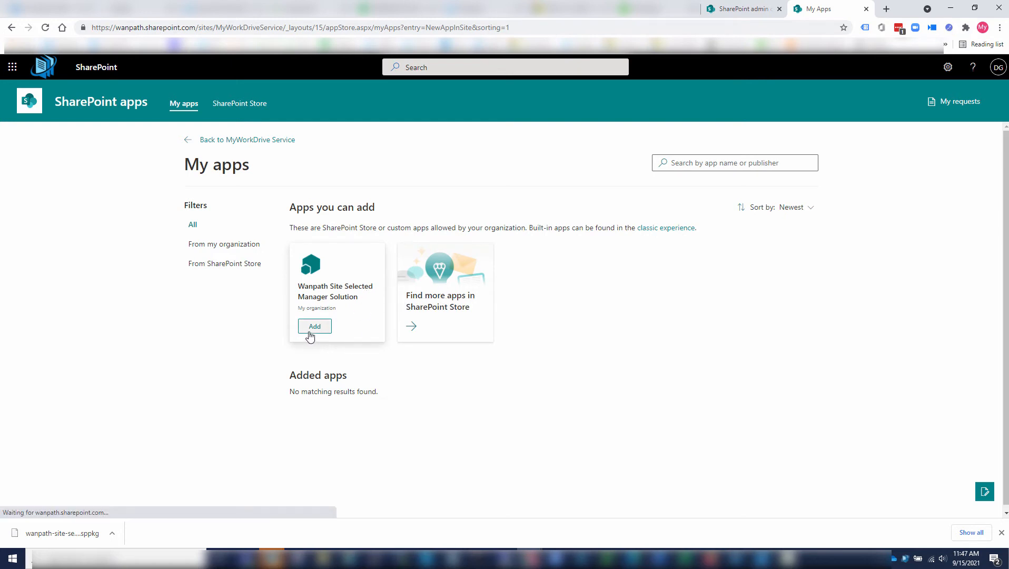
left_click(314, 327)
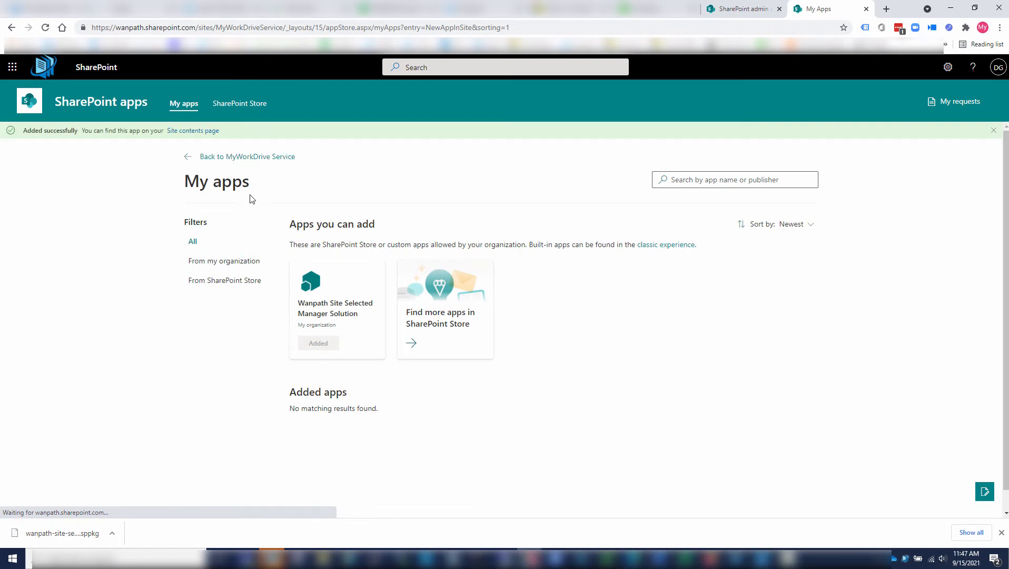
left_click(11, 28)
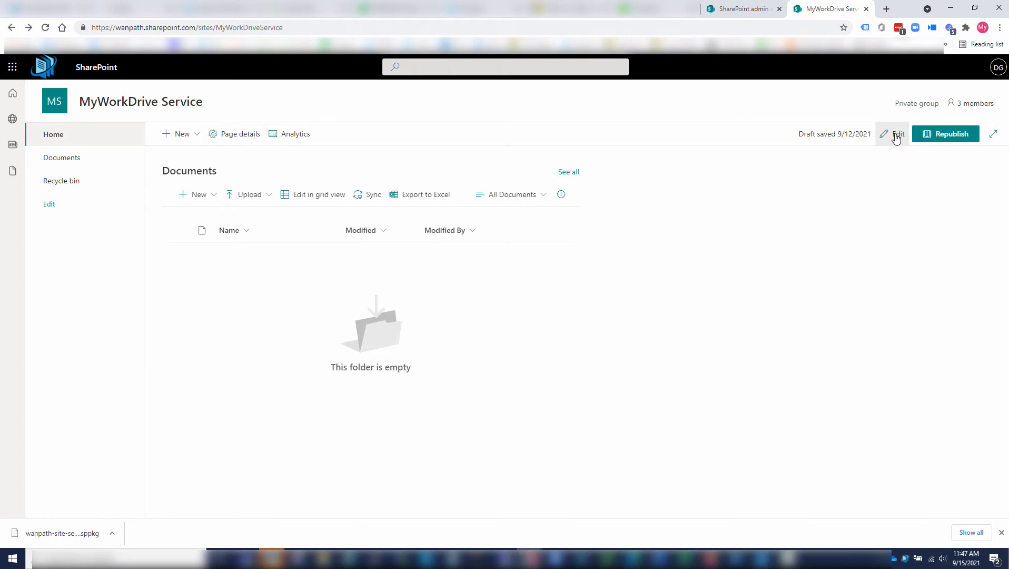
- Insert the Sites Selected Manager web part below Documents and republish the home page
left_click(898, 134)
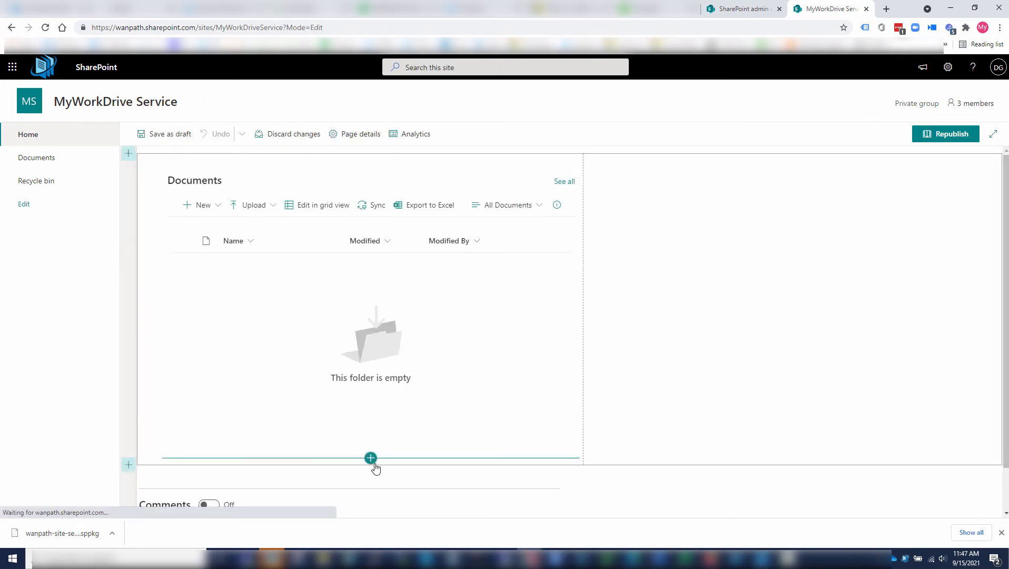
left_click(370, 457)
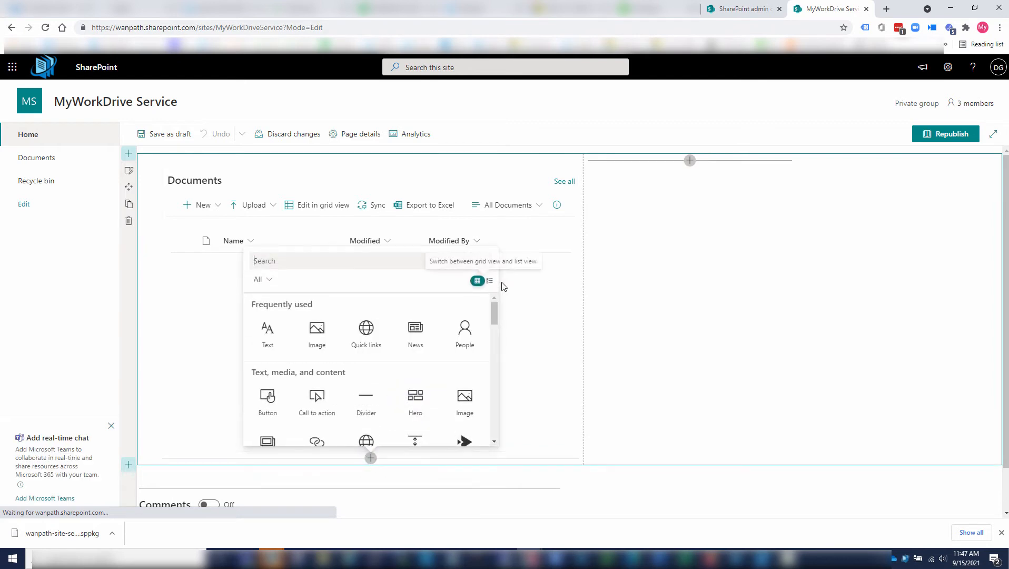
scroll("down", 3)
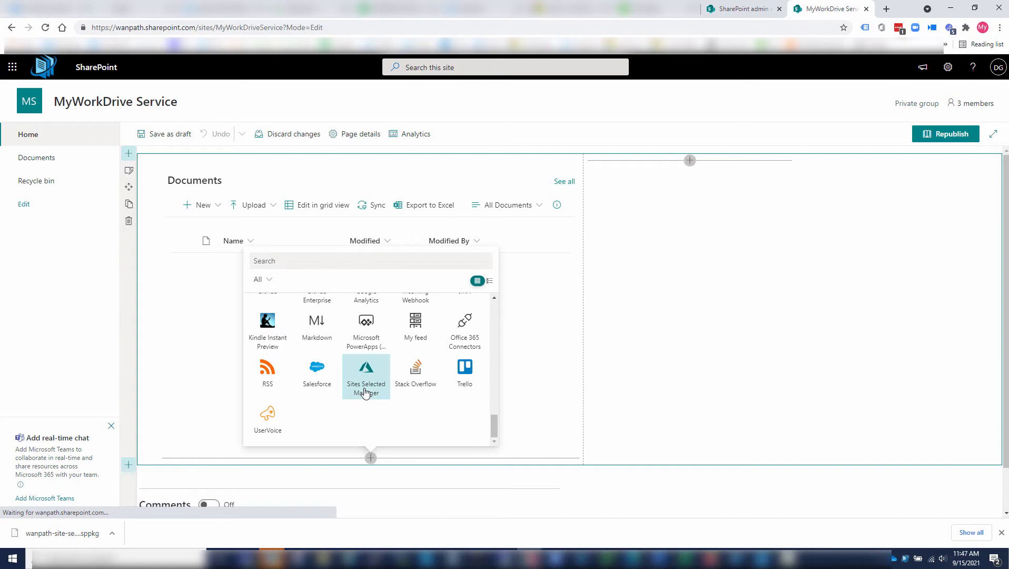
left_click(366, 373)
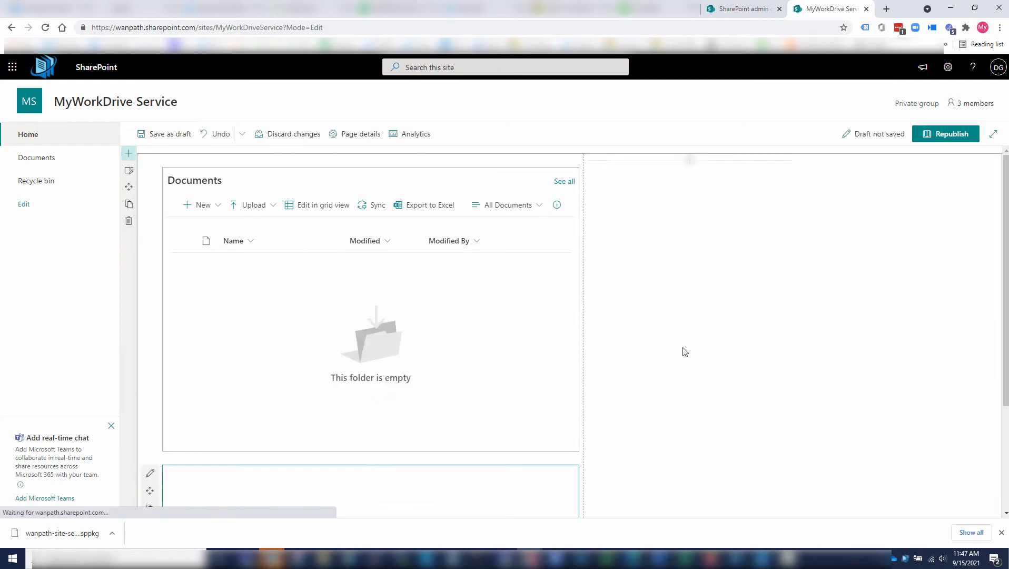
scroll("down", 3)
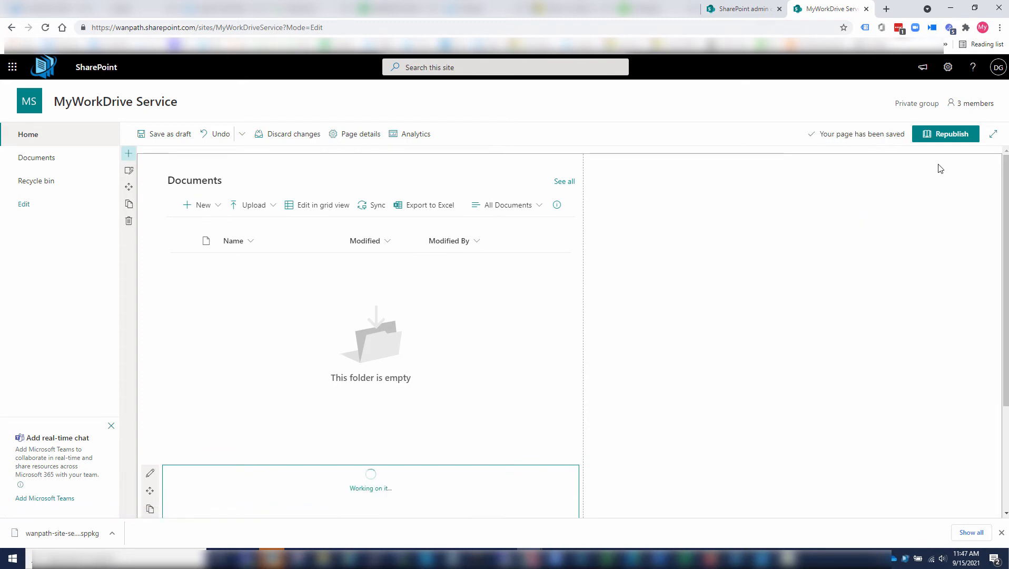
mouse_move(946, 134)
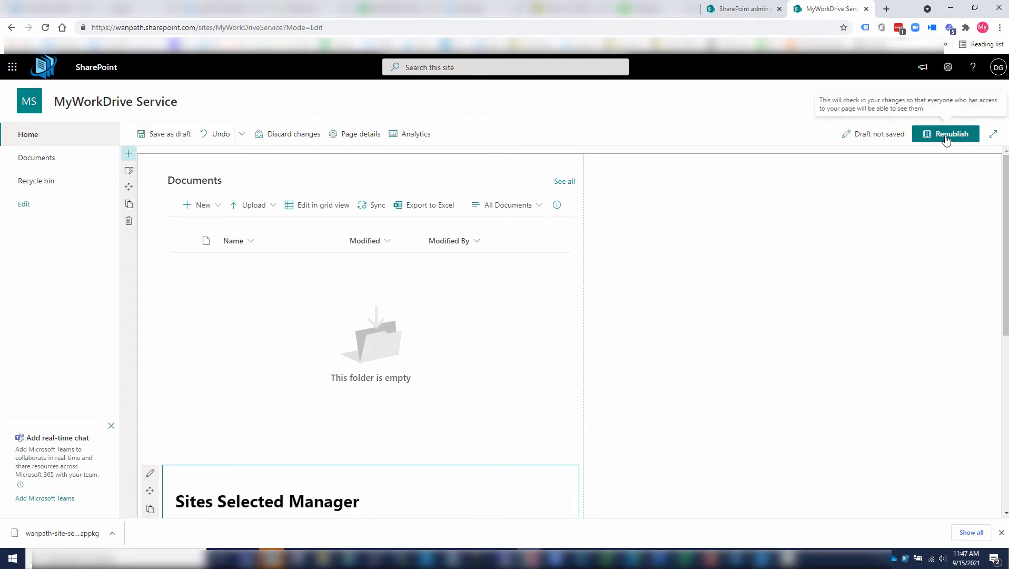
left_click(946, 134)
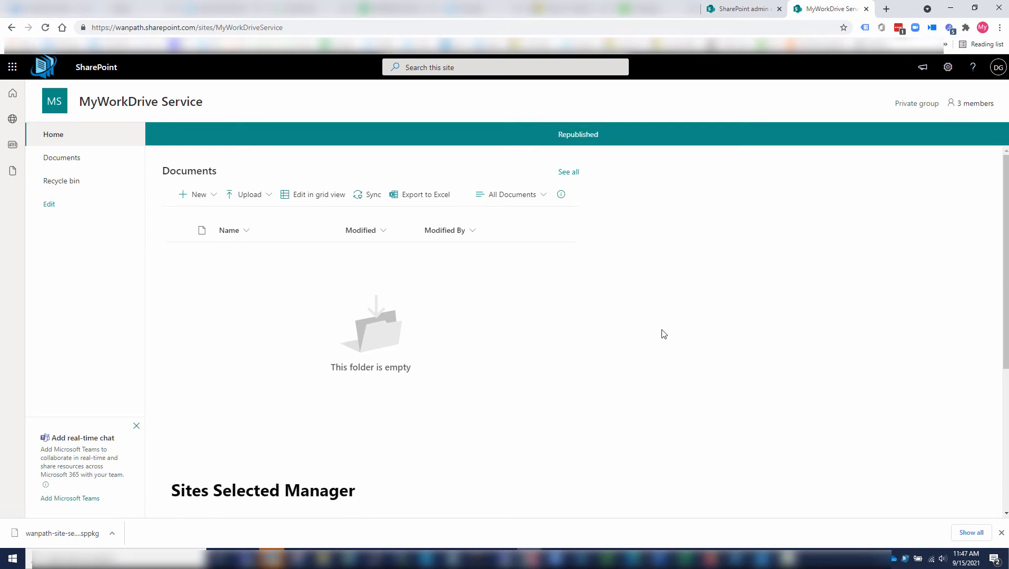
scroll("down", 3)
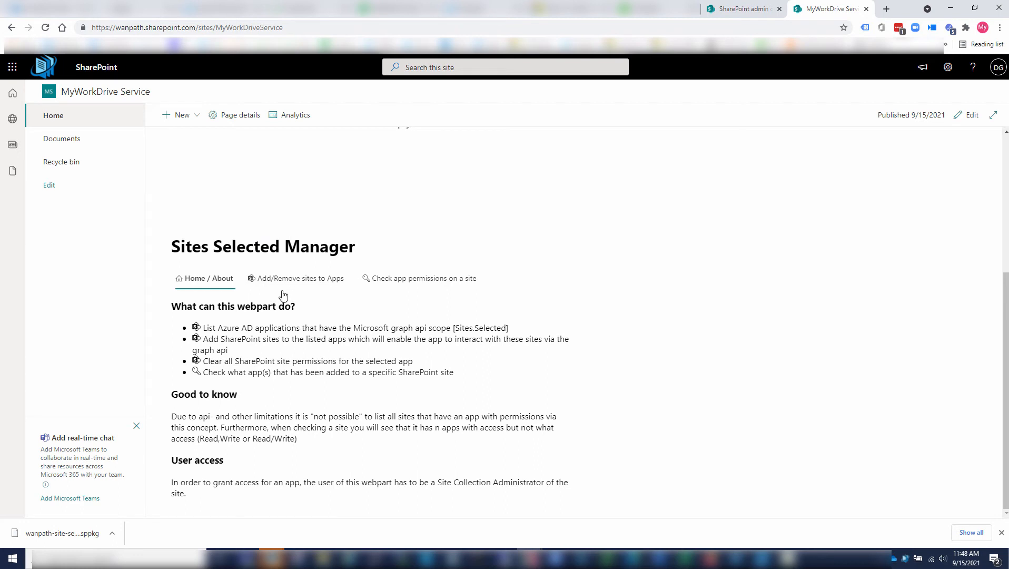
mouse_move(310, 279)
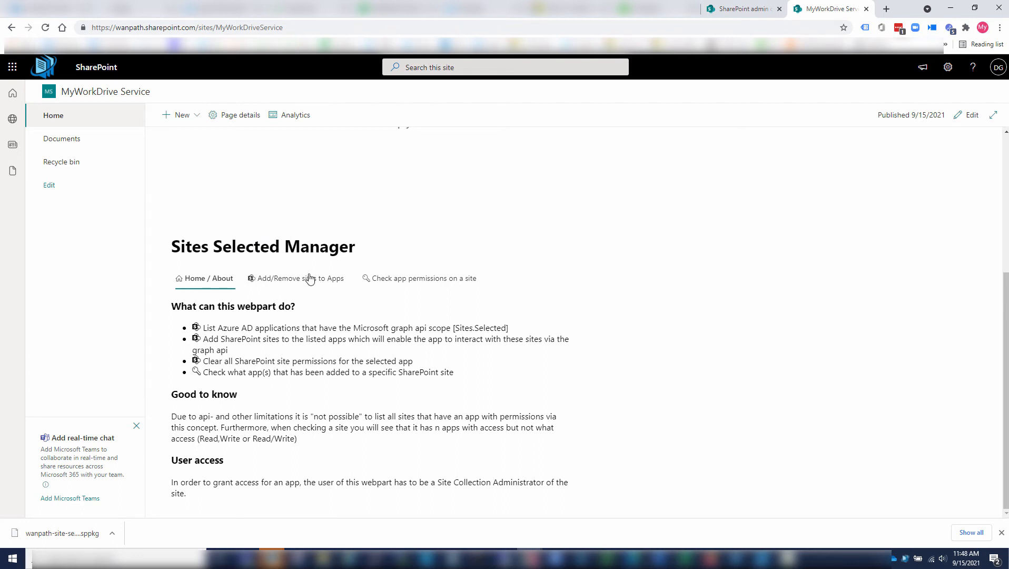
- Select MyWorkDrive SharePoint Service under Add/Remove sites to Apps, cancel the grant form, and go to Check app permissions
left_click(301, 279)
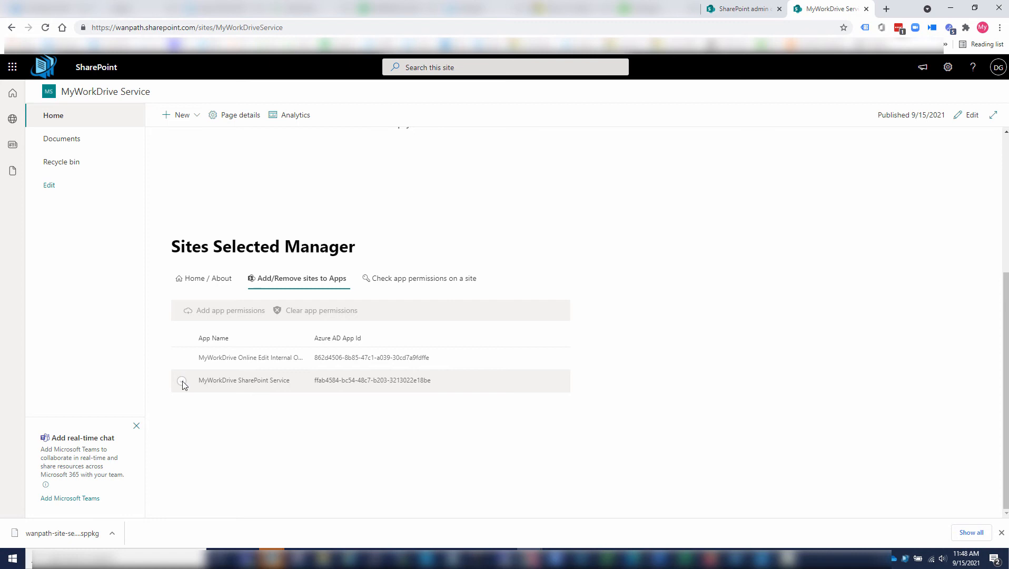
left_click(183, 381)
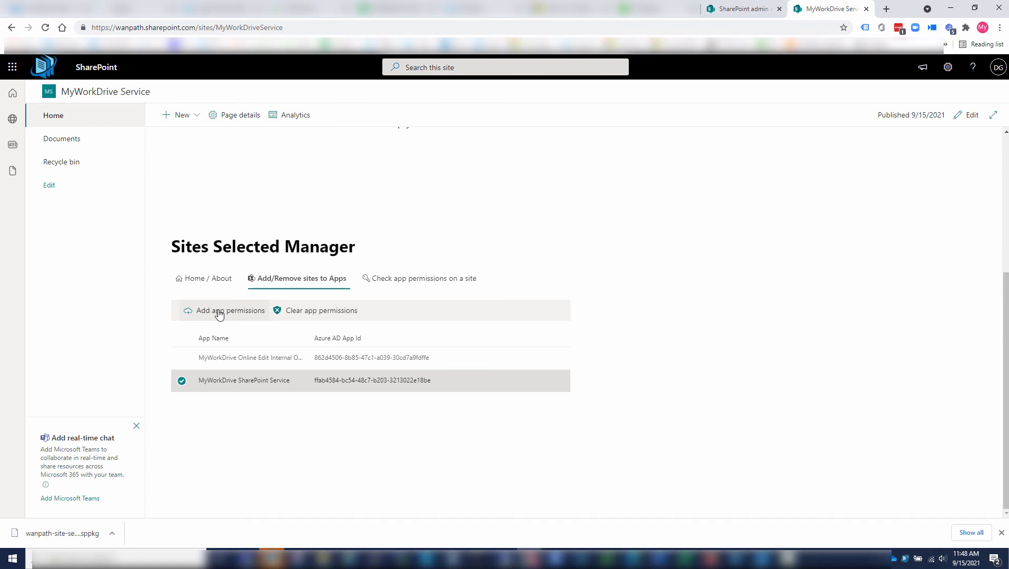
left_click(230, 310)
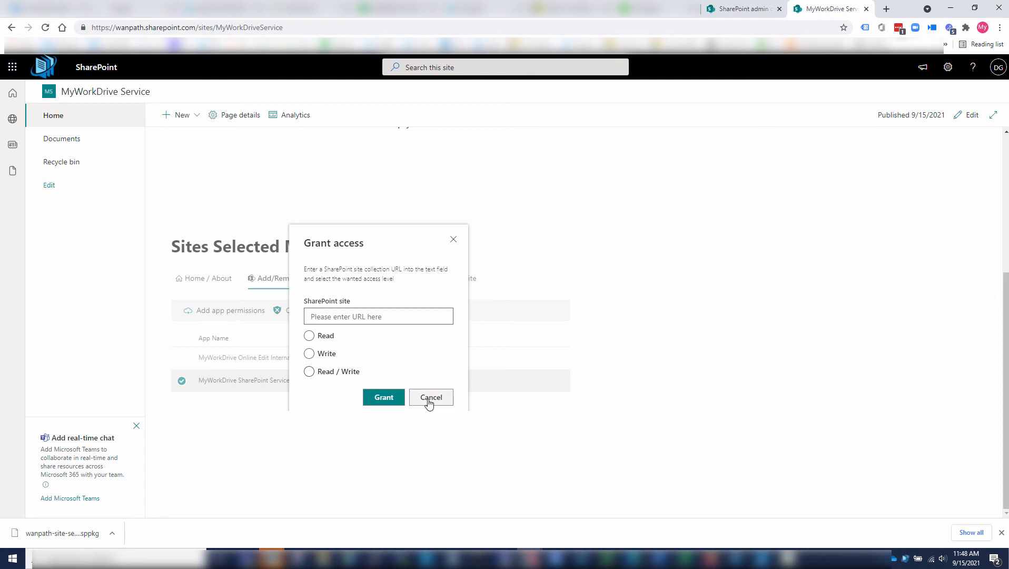
left_click(430, 397)
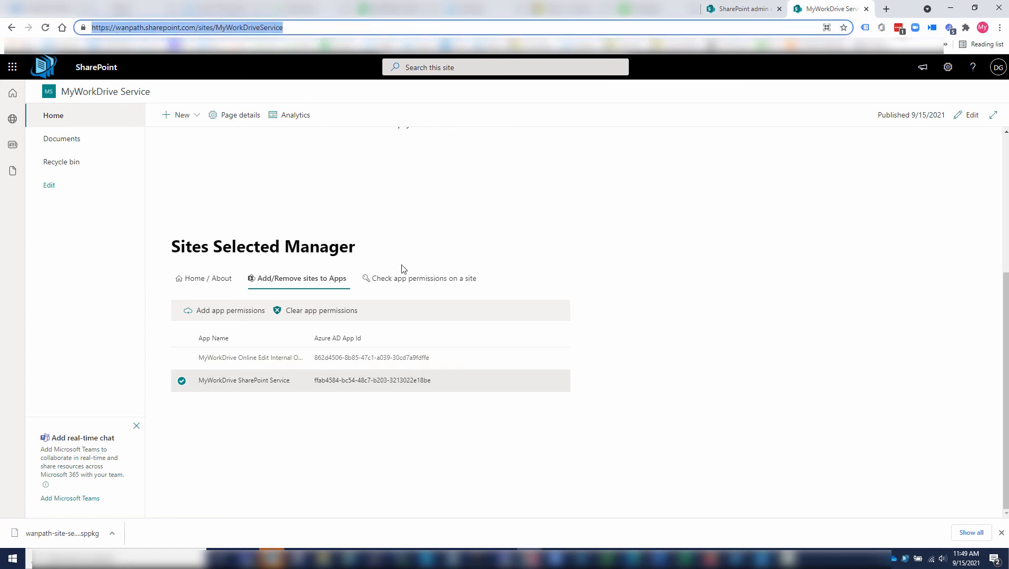
left_click(424, 278)
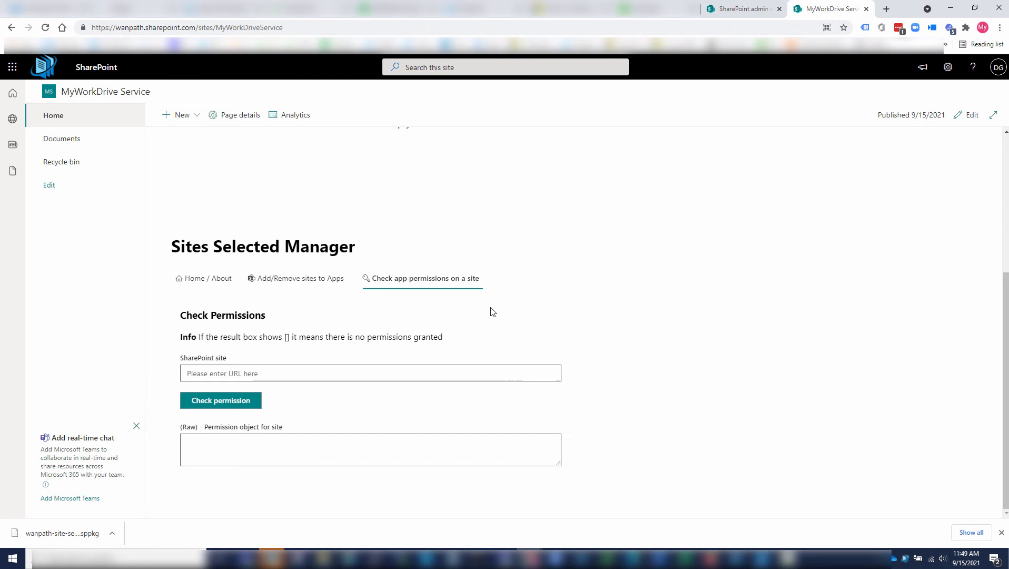
left_click(369, 373)
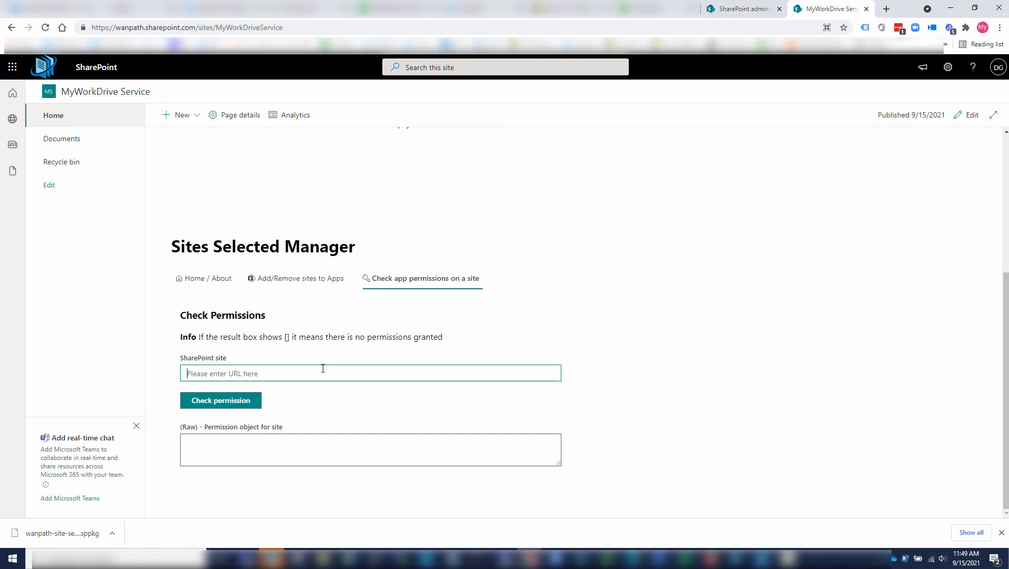
type("https://wanpath.sharepoint.com/sites/MyWorkDriveService")
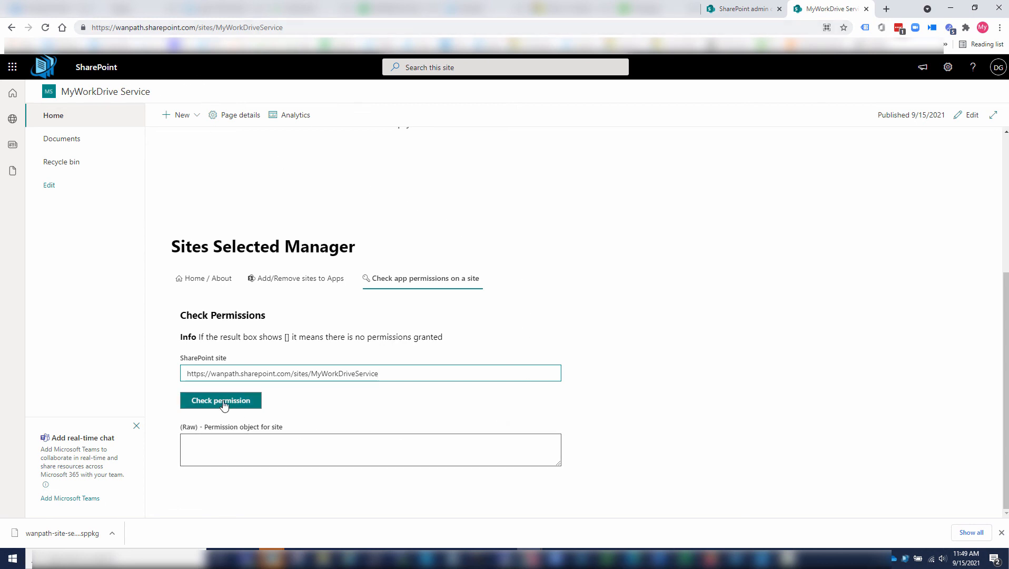
left_click(220, 399)
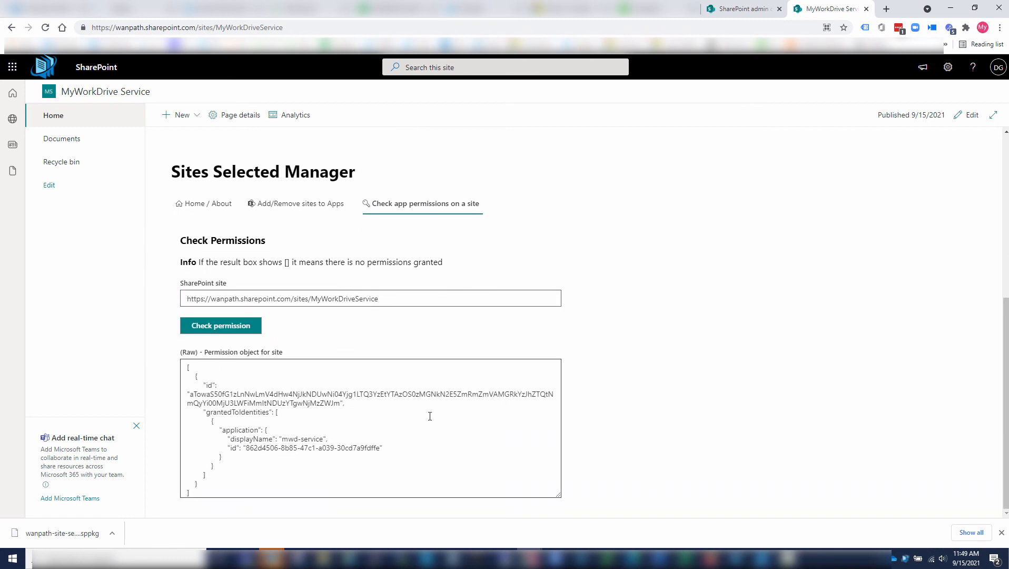
mouse_move(404, 450)
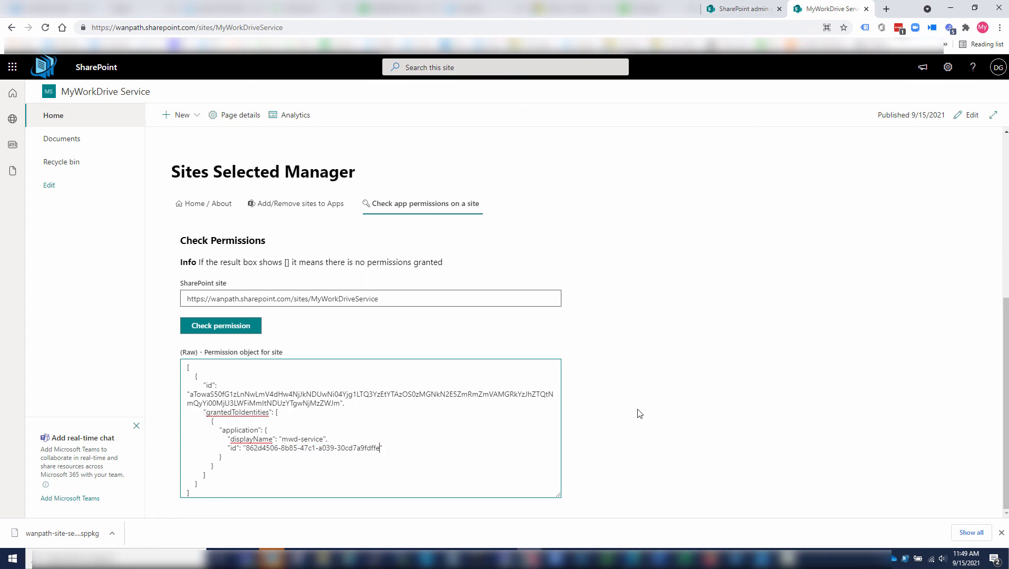
double_click(301, 439)
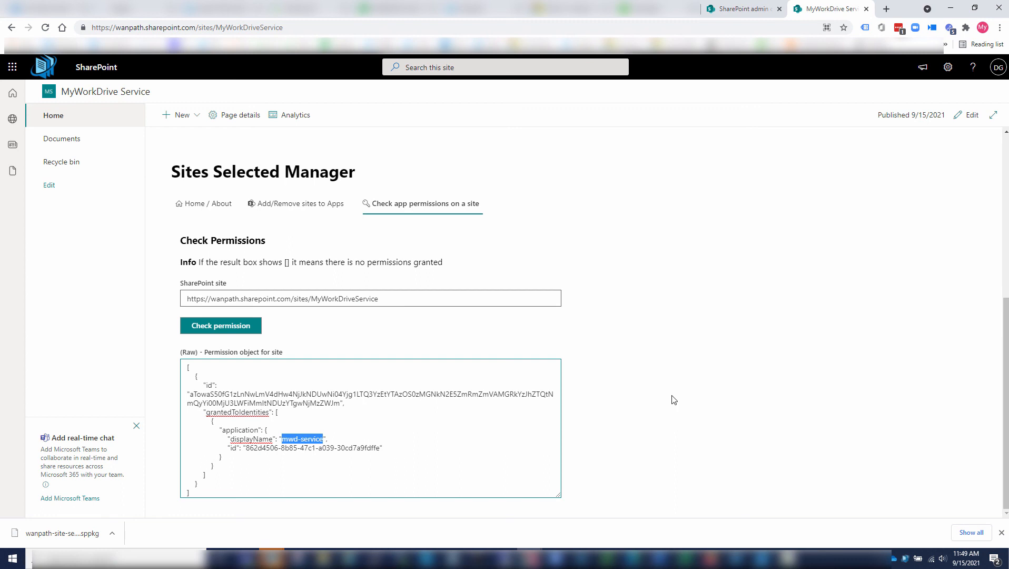
left_click(245, 448)
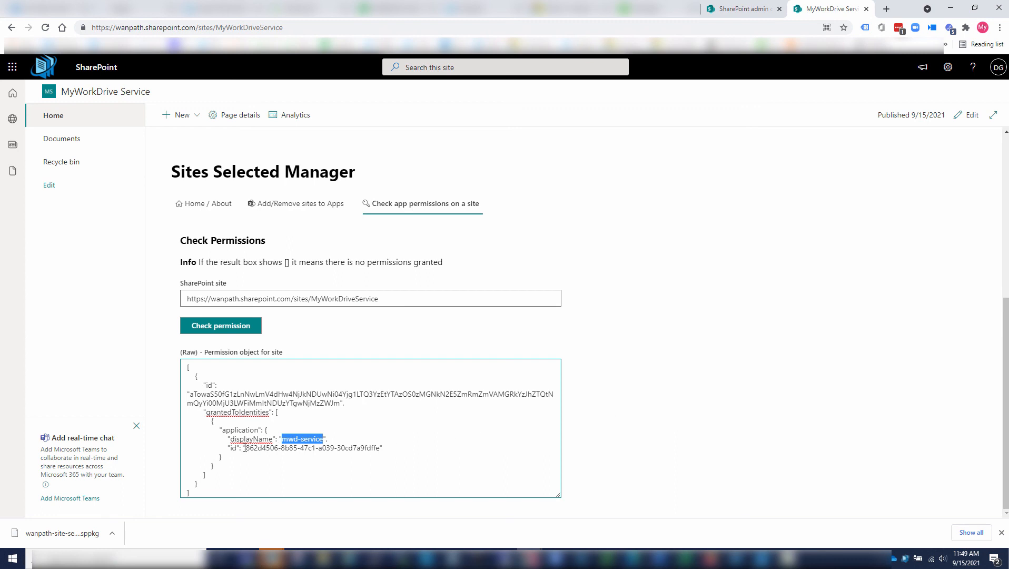